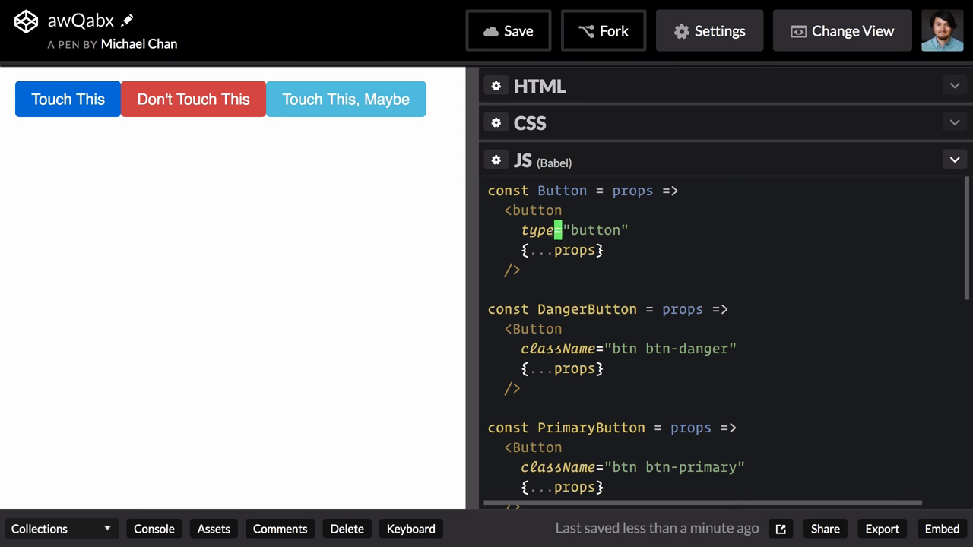
Step: Give the inner button in Button a base className of "btn"
type("className")
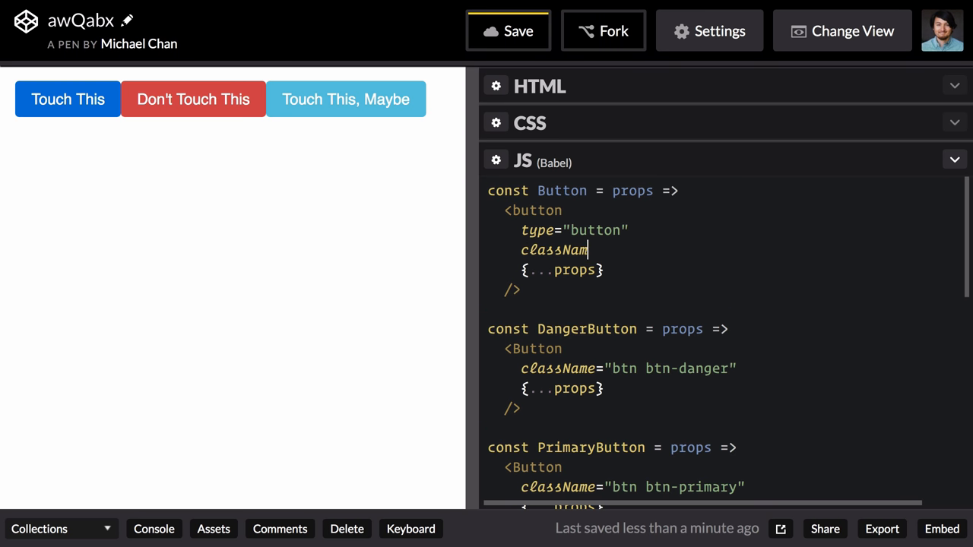
type("e=\"")
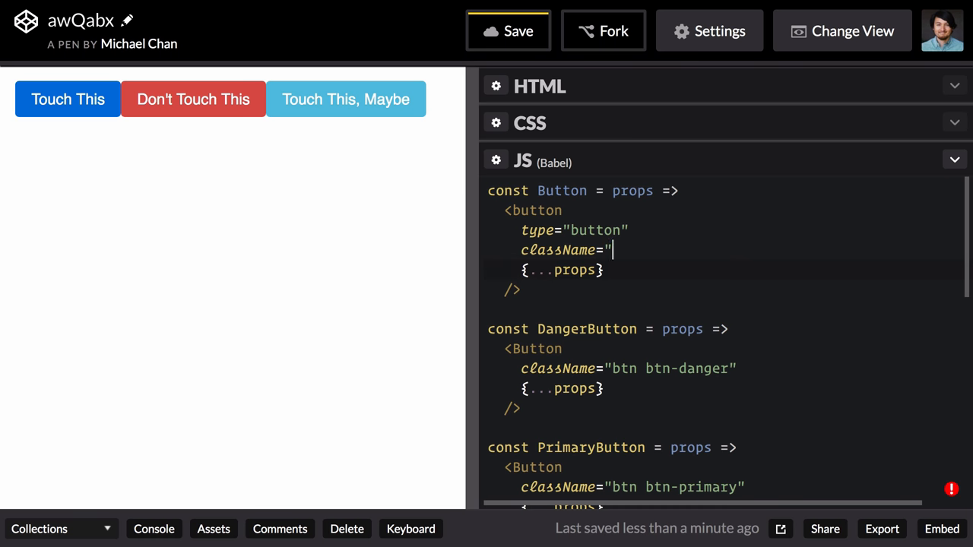
type("btn")
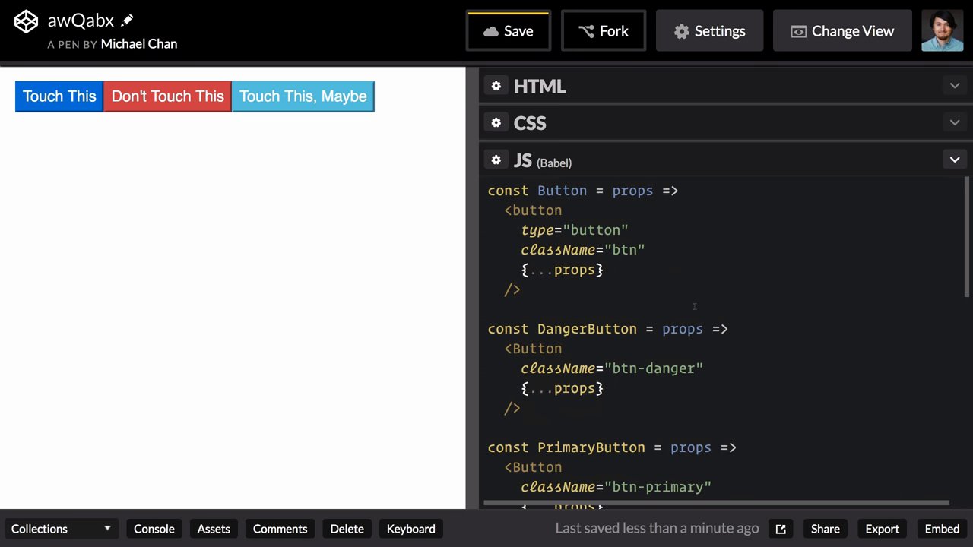
mouse_move(89, 166)
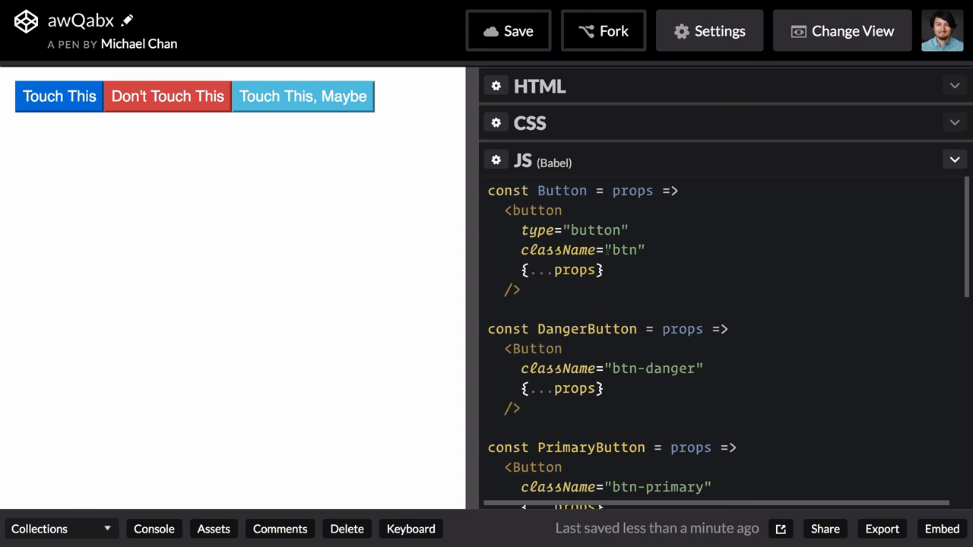
Step: Select the {...props} spread in Button to overwrite it
double_click(624, 249)
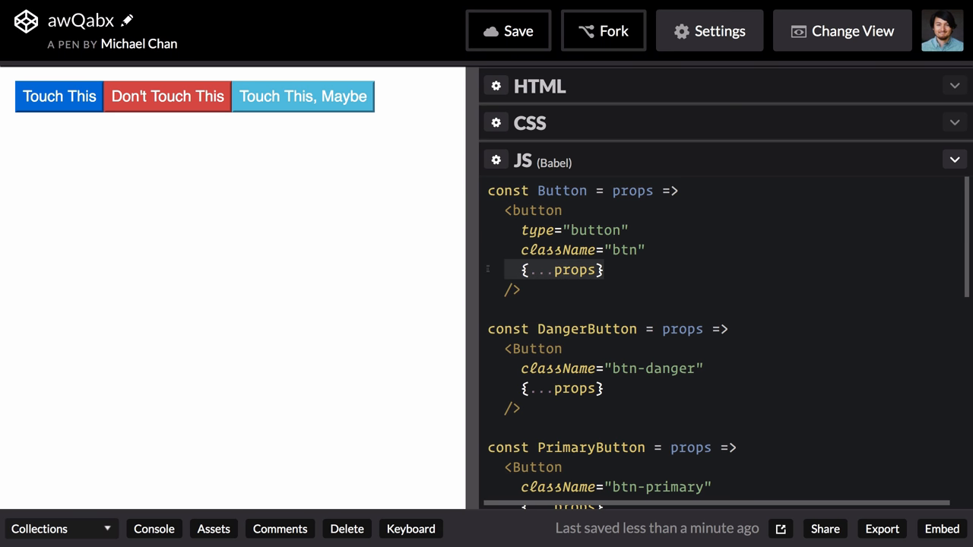
mouse_move(469, 268)
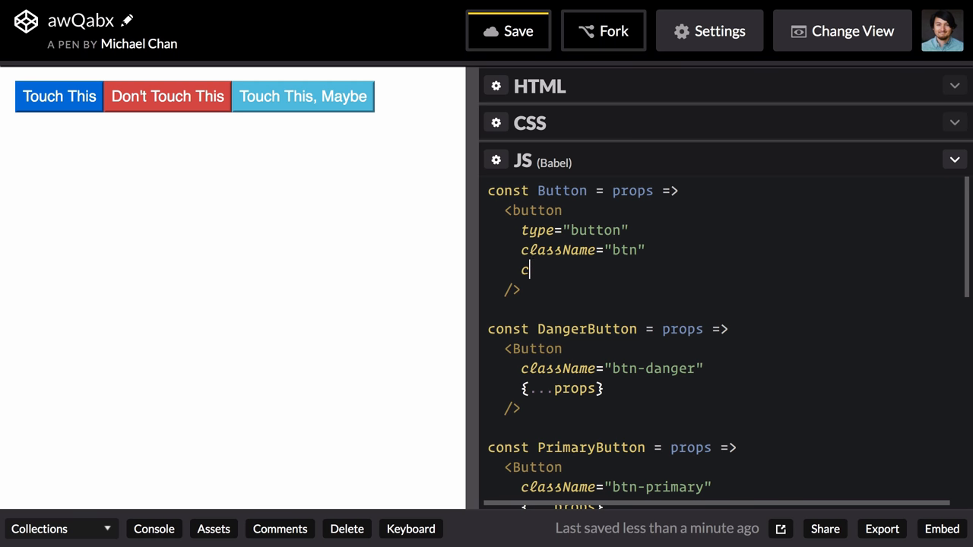
Step: Try a second className="btn-danger" line in Button
type("className=\"btn-")
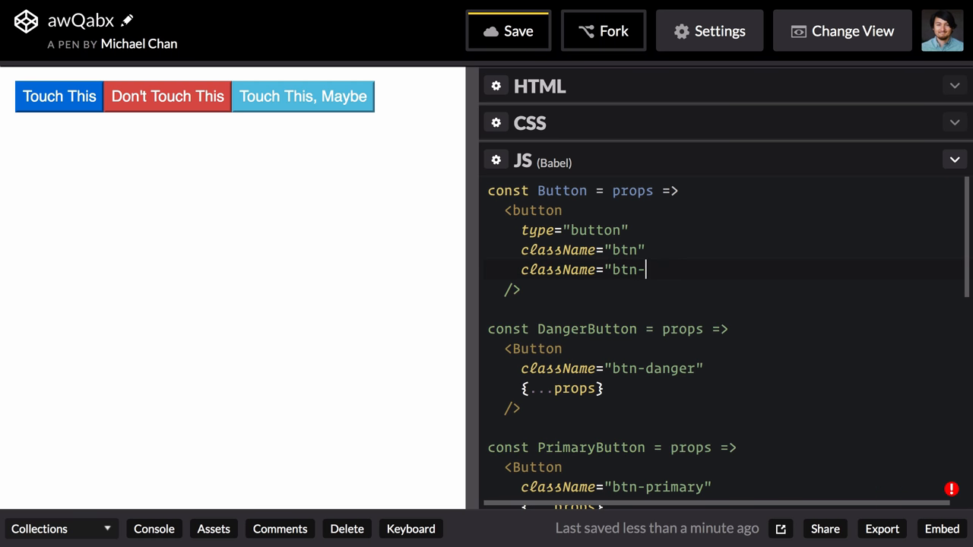
type("danger\"")
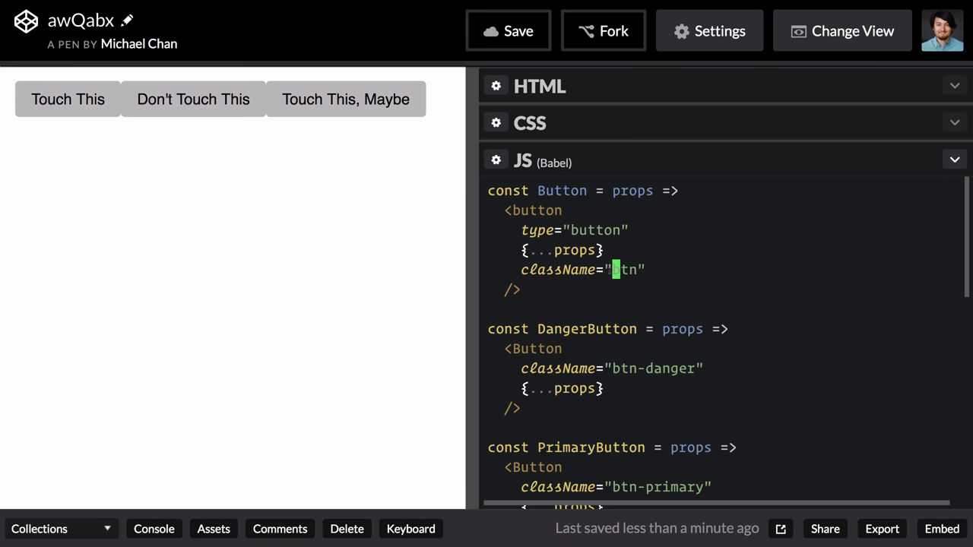
Step: Make className join ["btn", props.className] with a space, then target the {...props} line
type("{[")
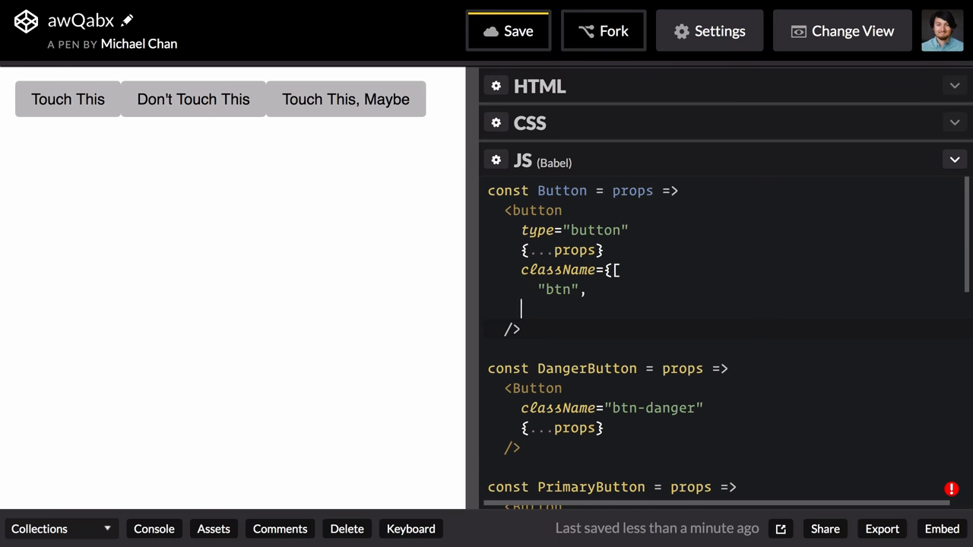
type("className")
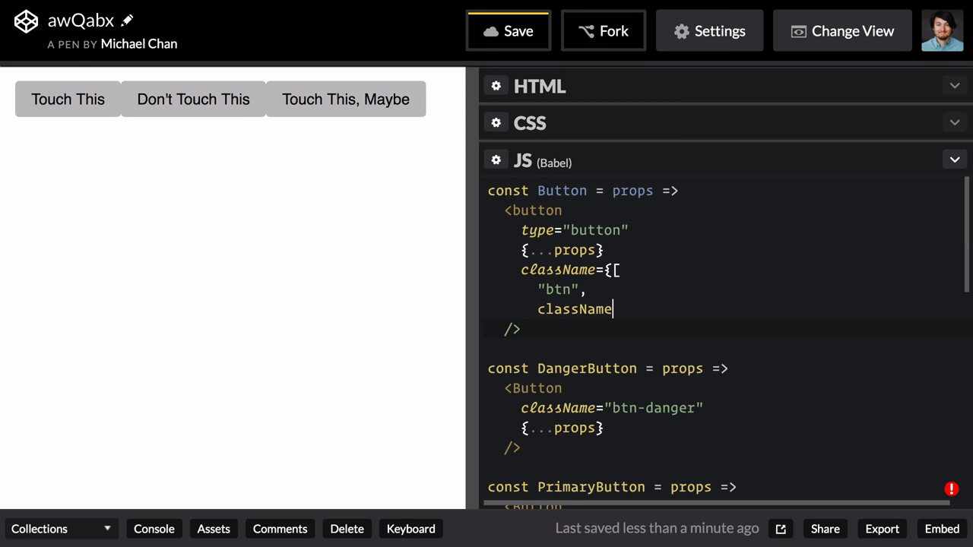
type("p")
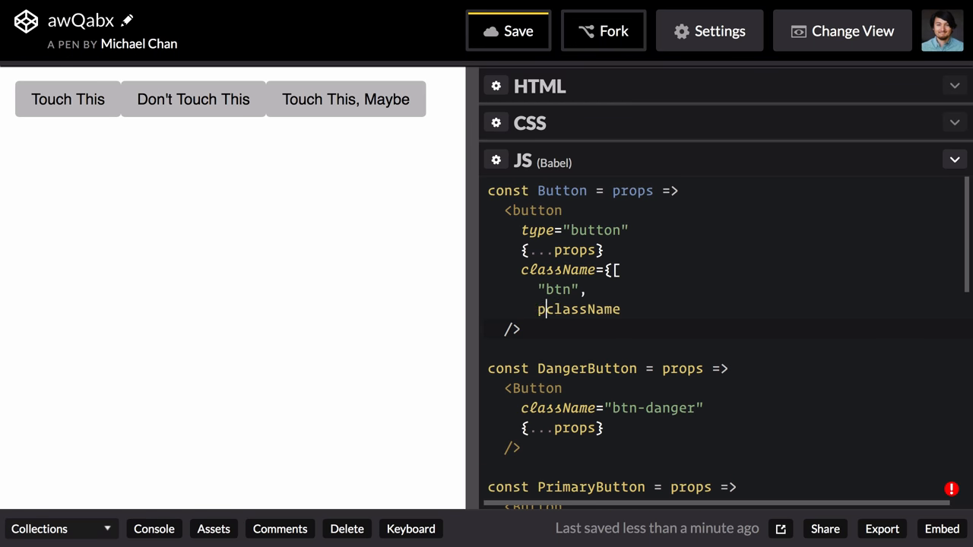
type("rops.className")
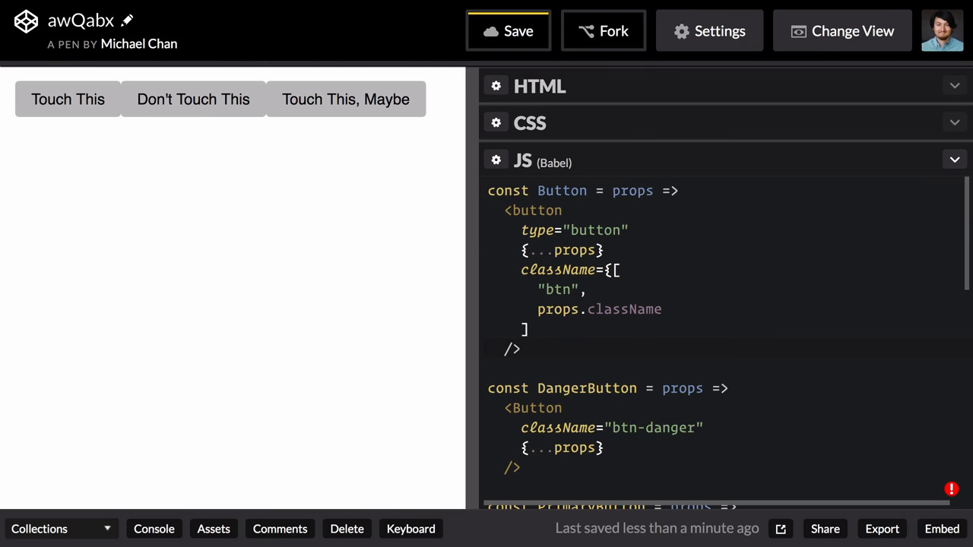
type(".join(\"")
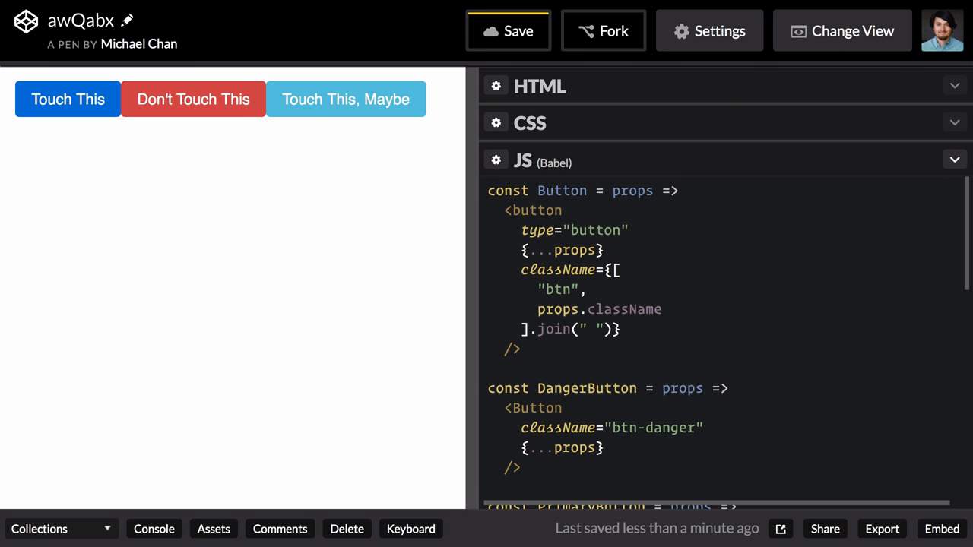
left_click(617, 328)
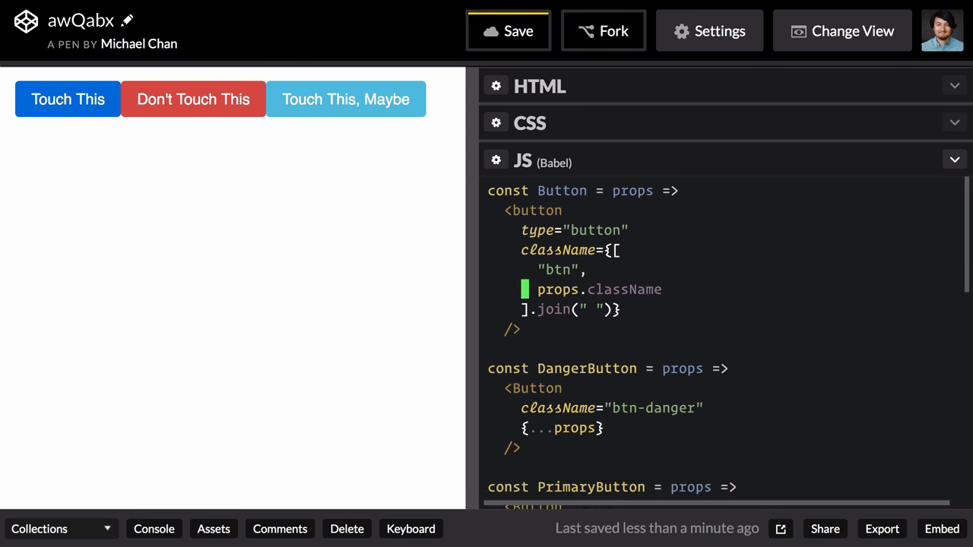
Step: Re-add {...props} after the joined className and begin destructuring ({ className in Button's parameter
type("{...props}")
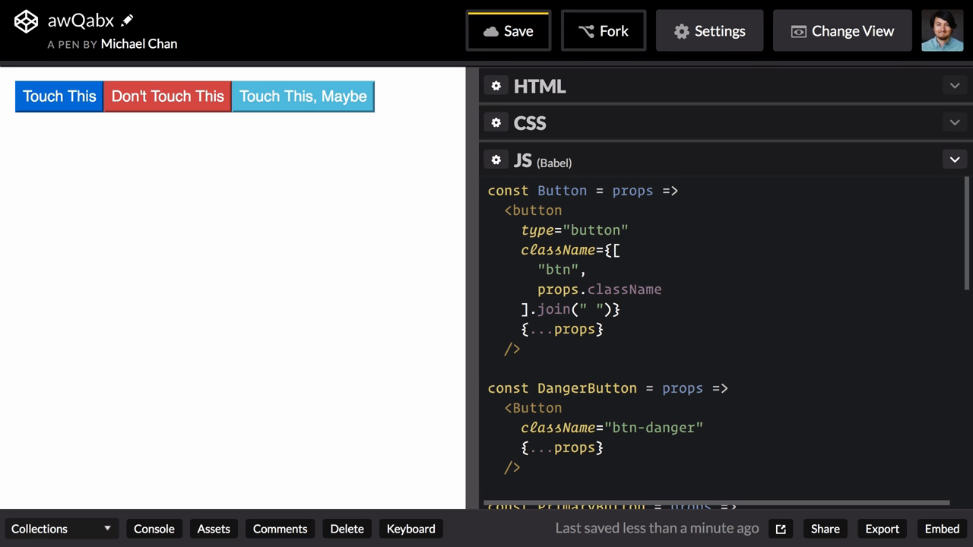
left_click(611, 190)
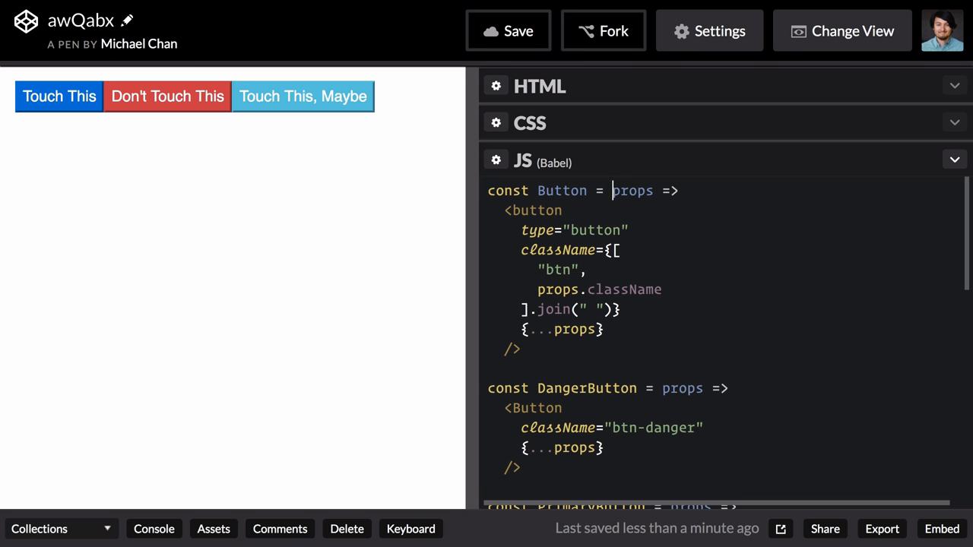
type("({ cl")
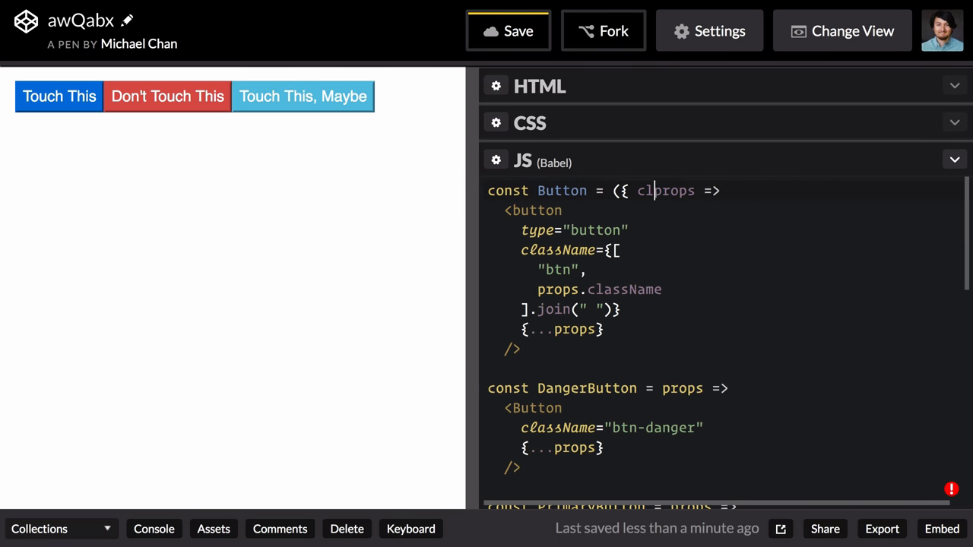